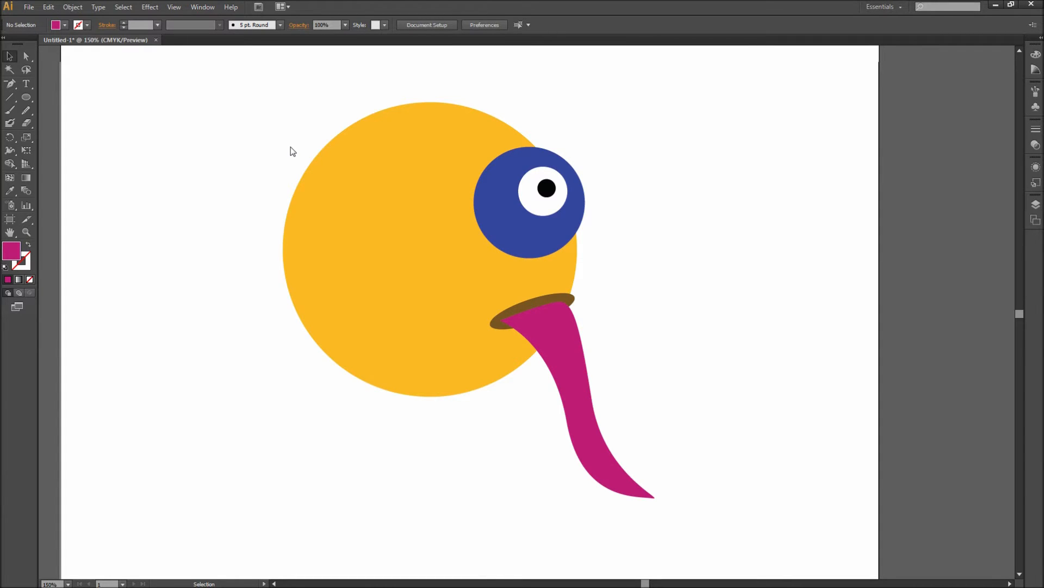
- Select the character's yellow head circle with the Selection tool
{"action": "left_click", "coordinate": [328, 213]}
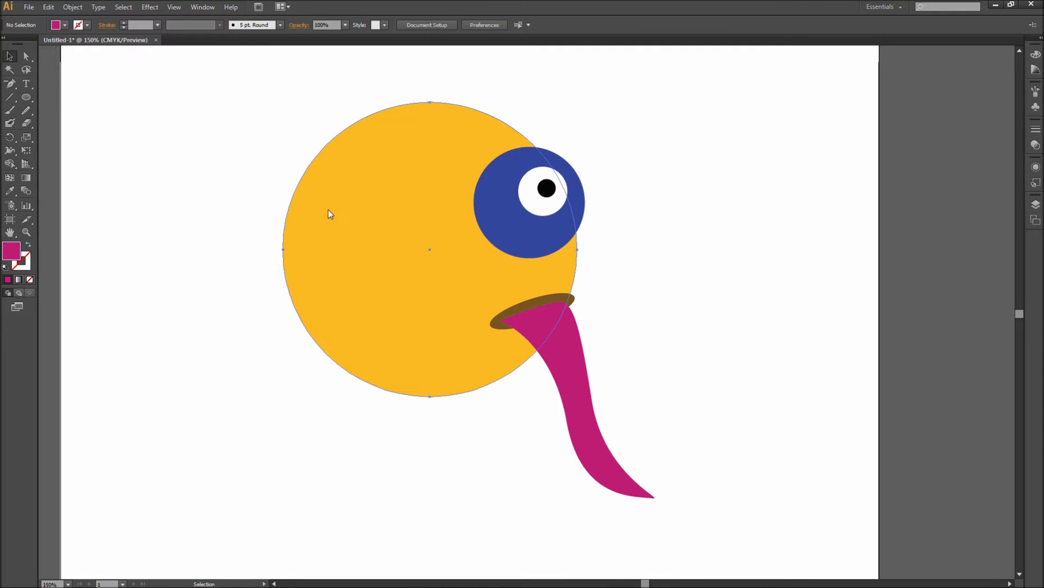
- Create a 4-by-4 gradient mesh on the circle, previewing centre and edge highlights before choosing Flat
{"action": "left_click", "coordinate": [69, 7]}
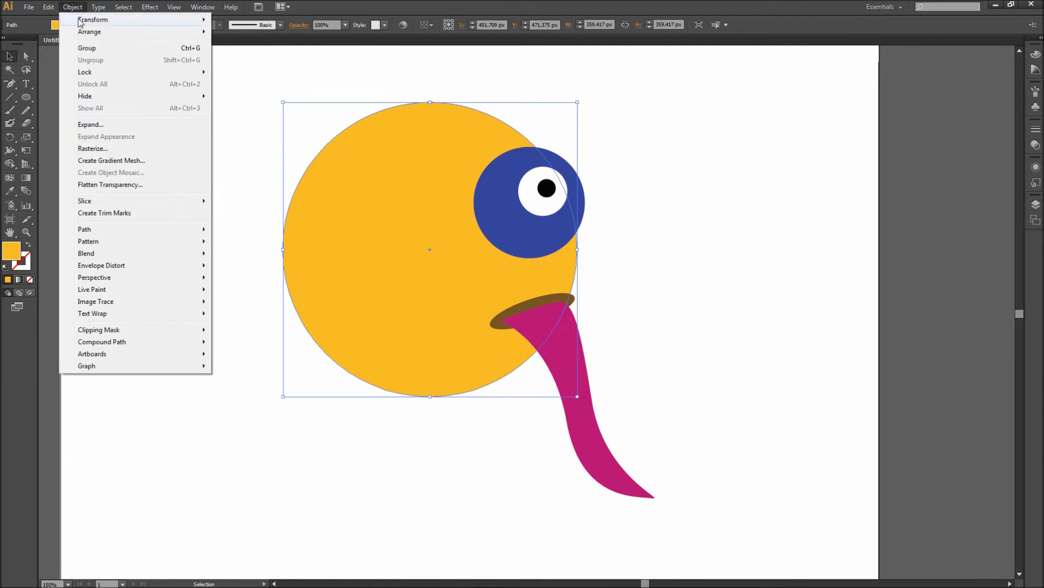
{"action": "left_click", "coordinate": [111, 160]}
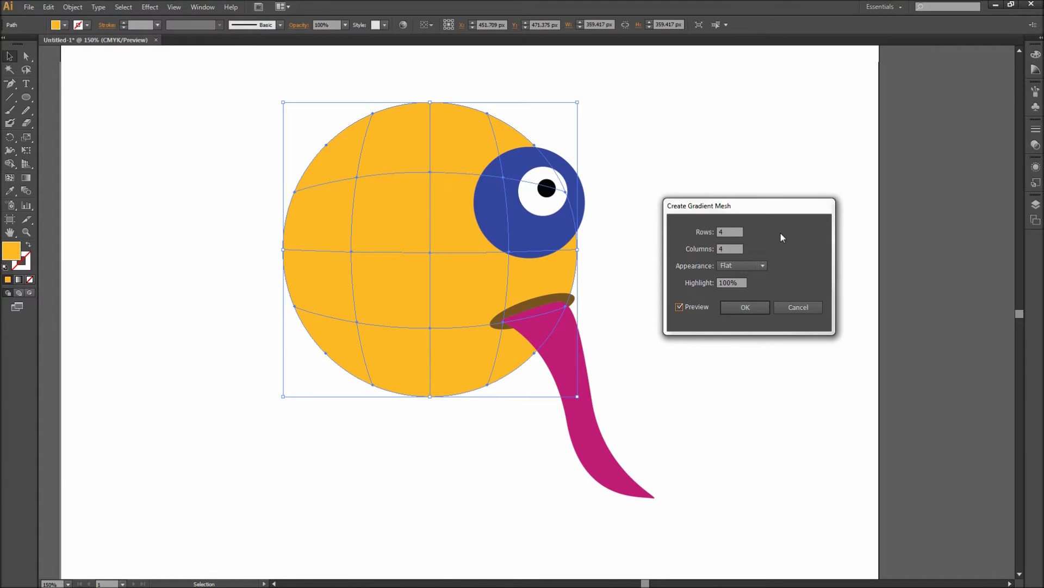
{"action": "mouse_move", "coordinate": [769, 236]}
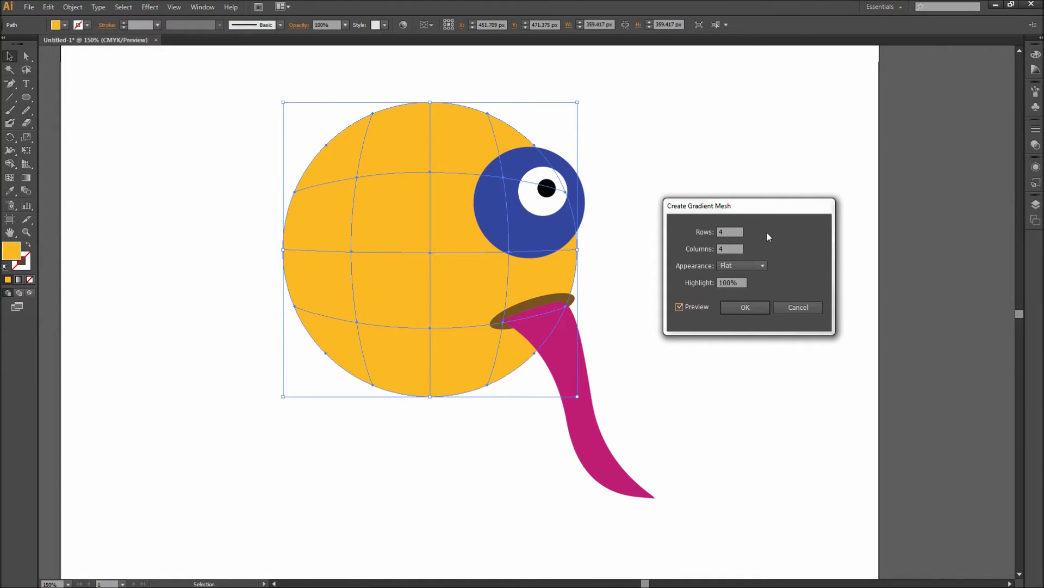
{"action": "left_click", "coordinate": [730, 248]}
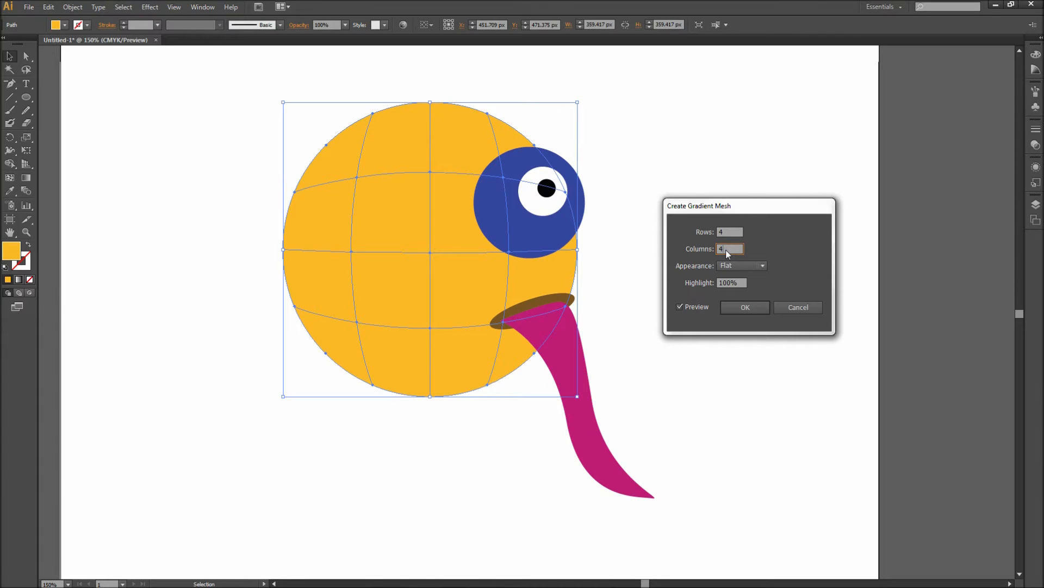
{"action": "left_click", "coordinate": [762, 266]}
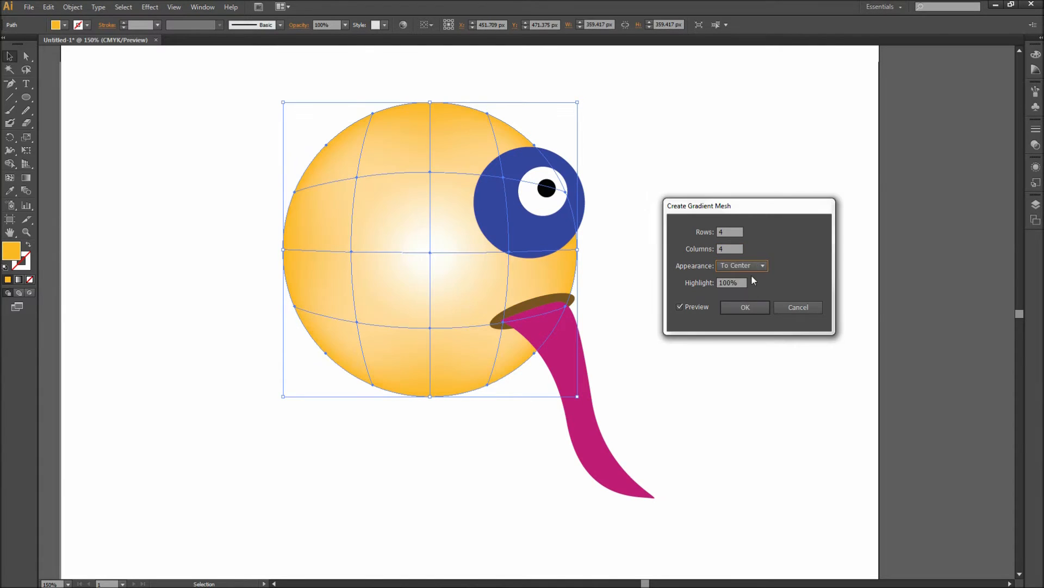
{"action": "left_click", "coordinate": [742, 266]}
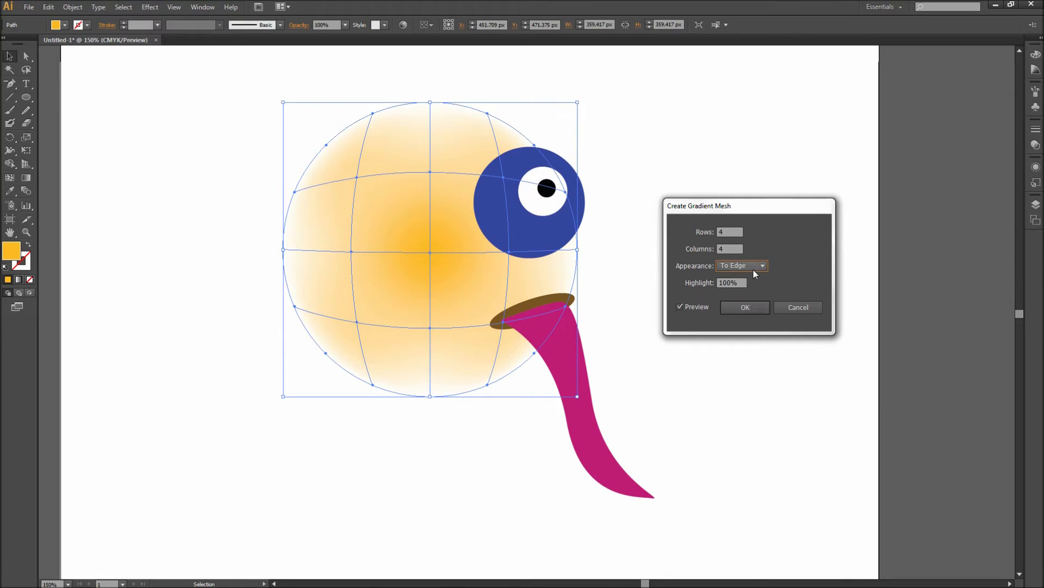
{"action": "left_click", "coordinate": [762, 265]}
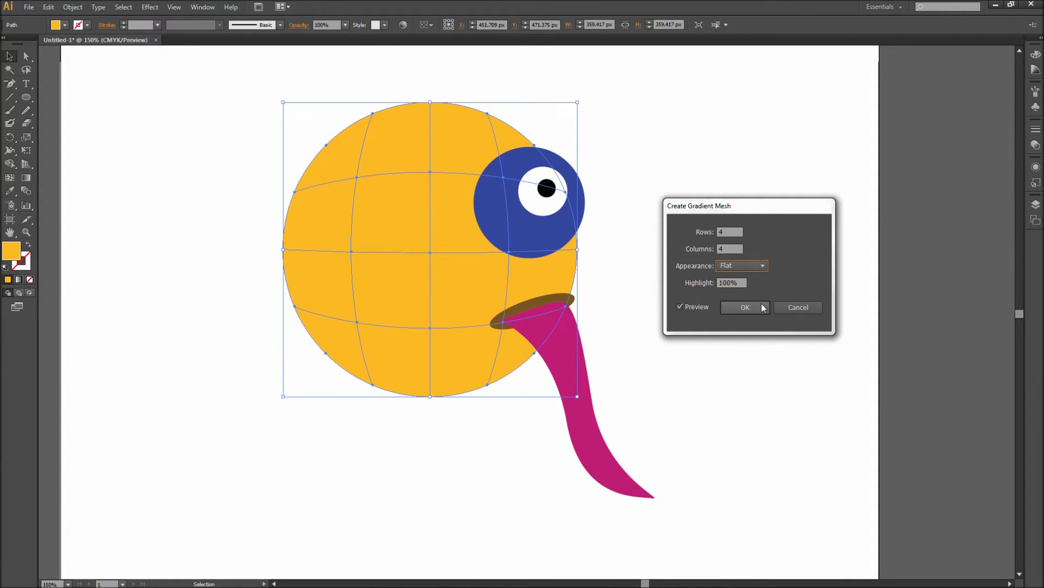
{"action": "left_click", "coordinate": [745, 307]}
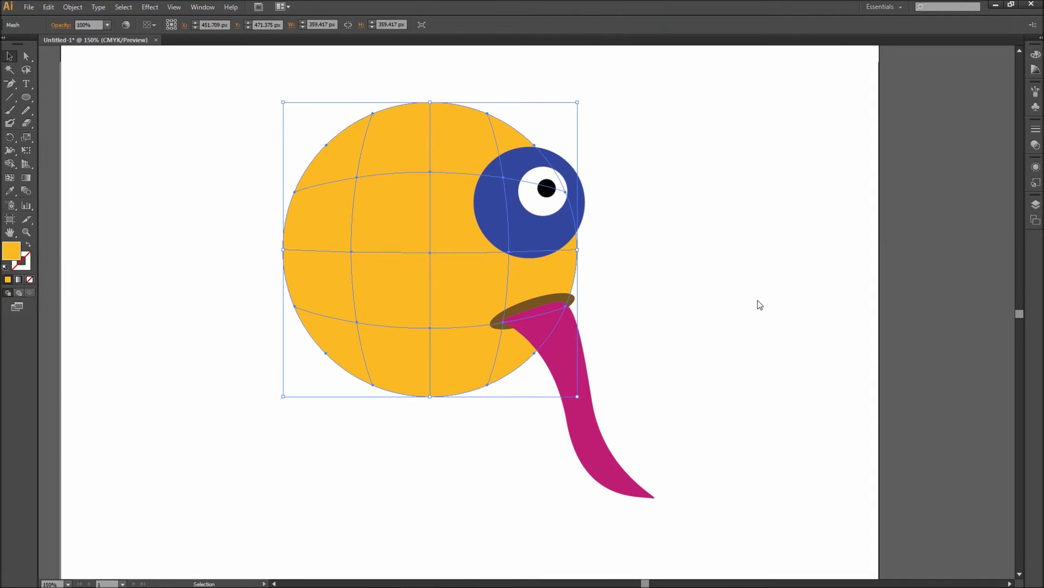
- Recolour the left-edge mesh points with a darker orange-yellow fill
{"action": "left_click", "coordinate": [26, 56]}
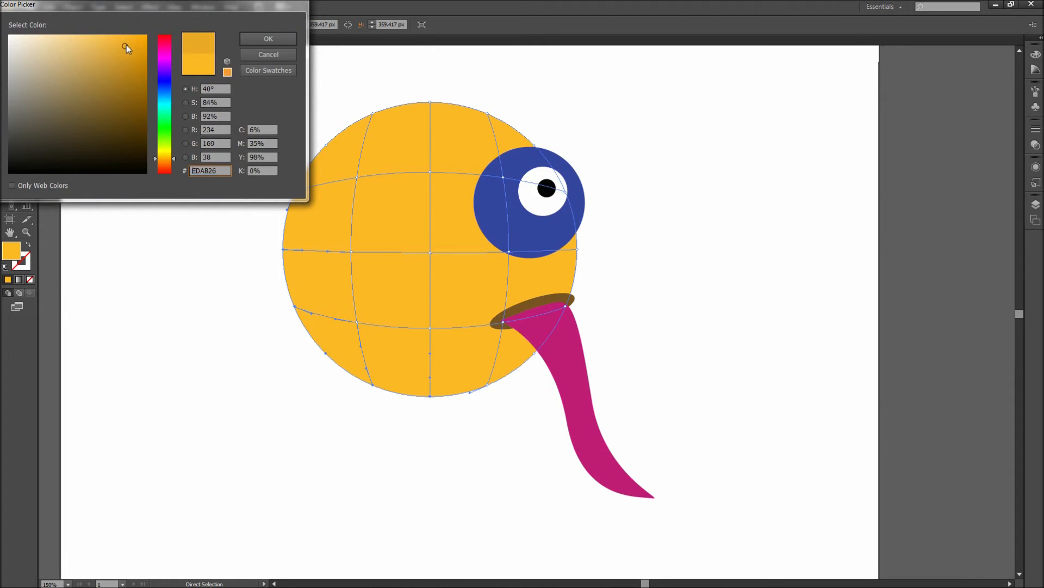
{"action": "left_click", "coordinate": [126, 53]}
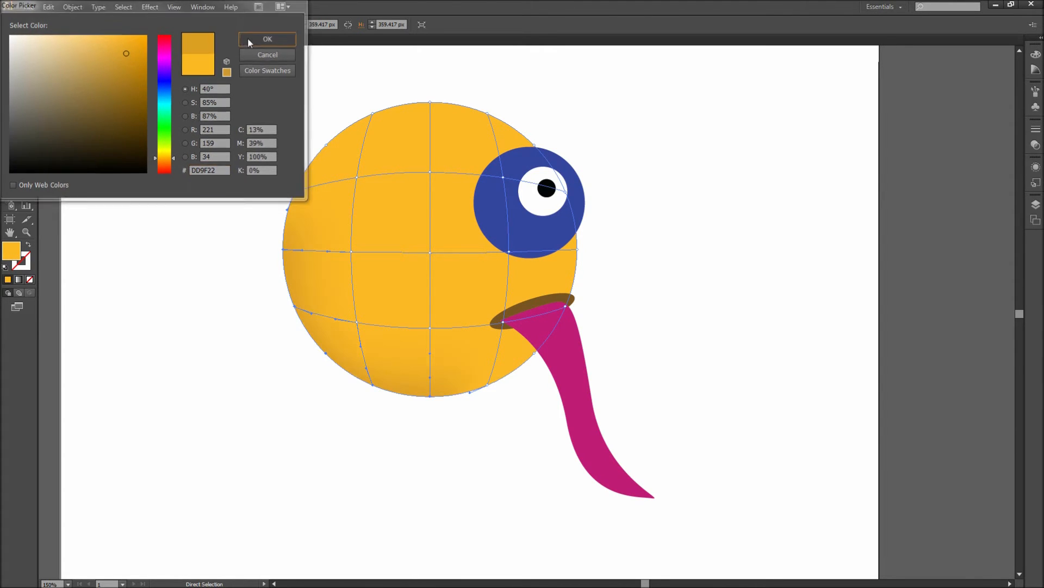
{"action": "left_click", "coordinate": [268, 39]}
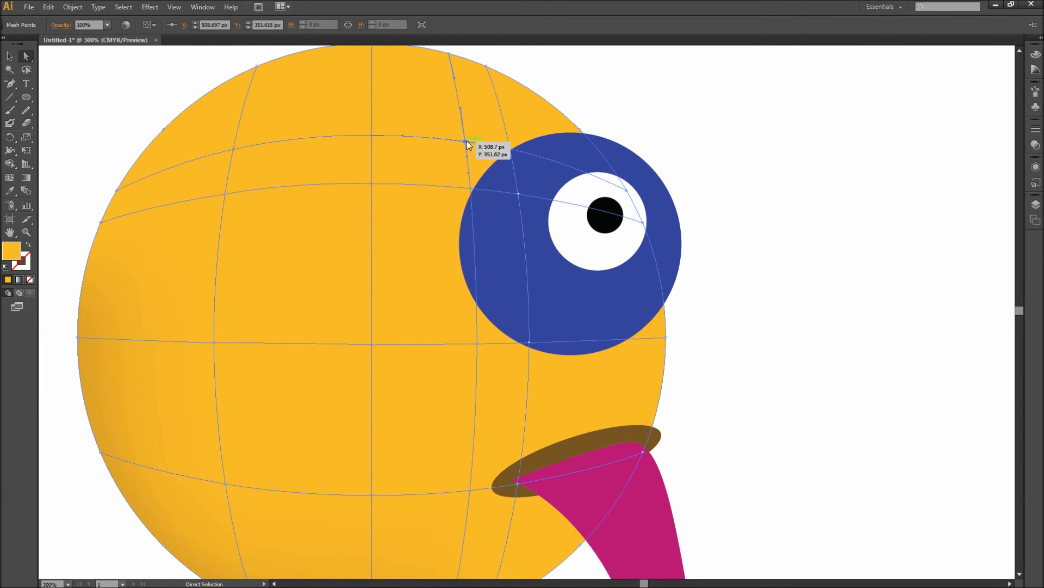
- Drag a mesh point above the eye downward so the mesh lines curve around it
{"action": "left_click_drag", "start_coordinate": [470, 144], "coordinate": [439, 227]}
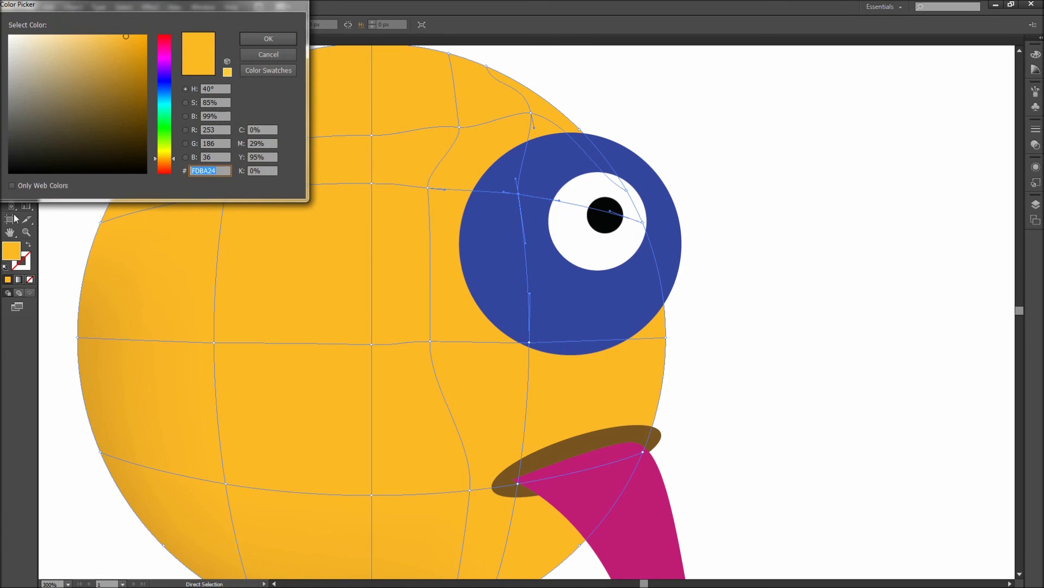
- Apply a darker shade near the eye and drag its mesh point to shape the shadow
{"action": "left_click", "coordinate": [123, 72]}
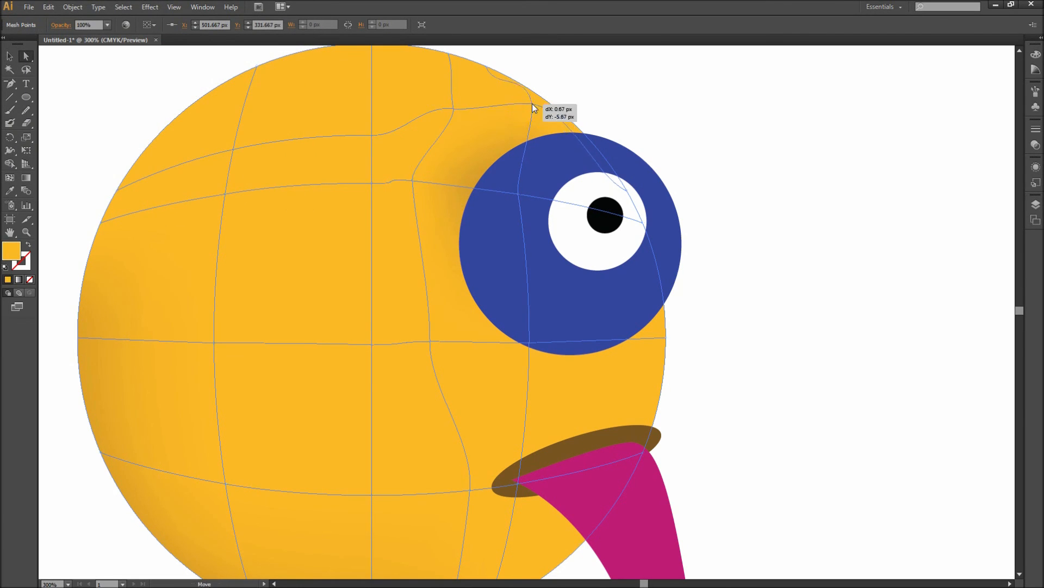
{"action": "left_click_drag", "start_coordinate": [533, 107], "coordinate": [513, 162]}
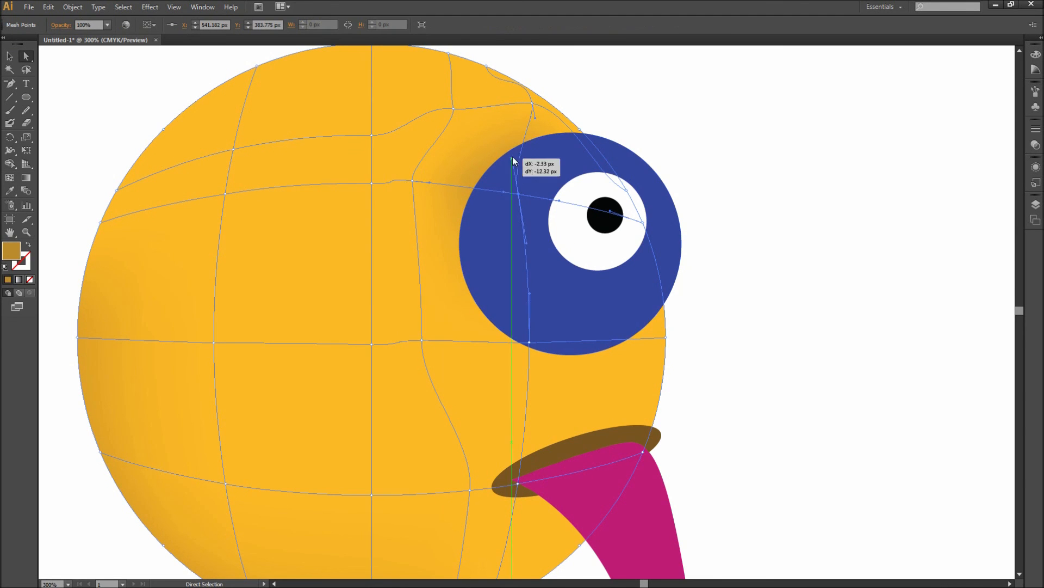
{"action": "left_click_drag", "start_coordinate": [513, 162], "coordinate": [537, 137]}
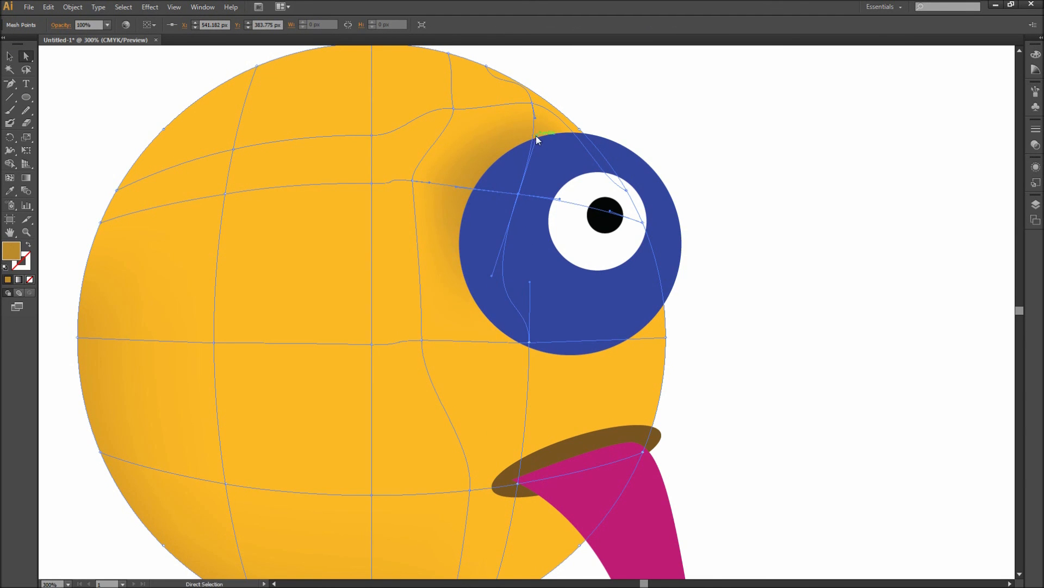